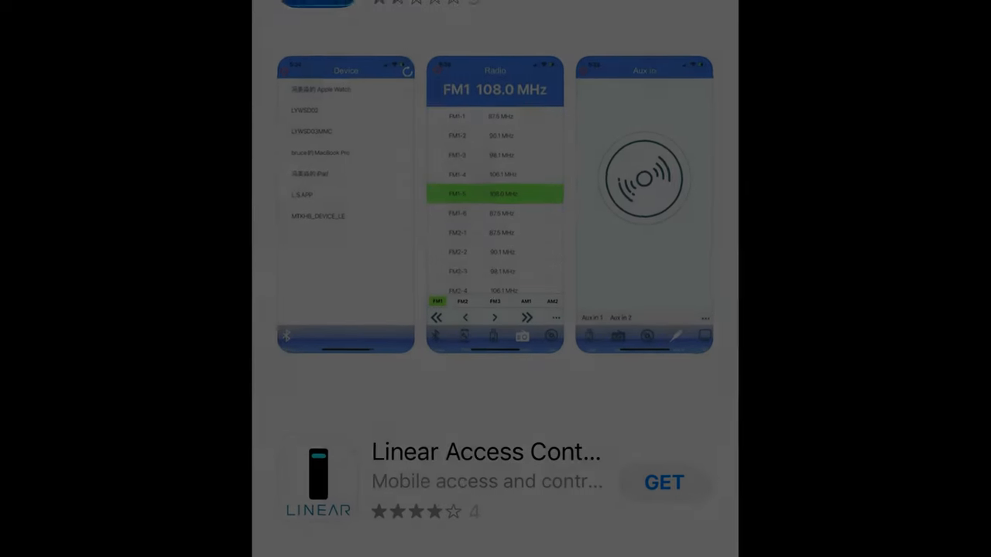
Step: Scroll the App Store results to find the Linear radio control app listing
{"action": "scroll", "scroll_direction": "down", "scroll_amount": 3}
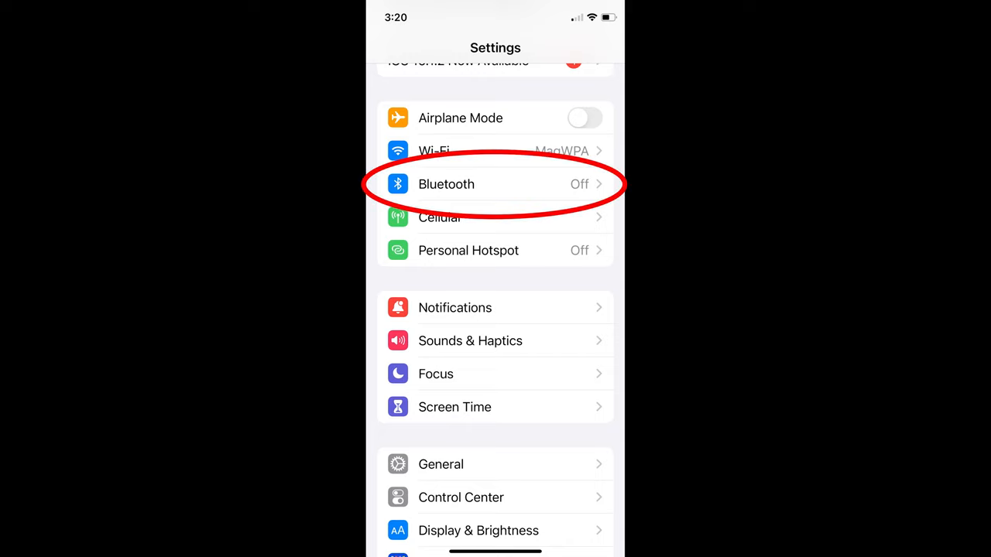
Step: Go to the Bluetooth settings in iOS Settings to prepare pairing with the radio
{"action": "left_click", "coordinate": [446, 184]}
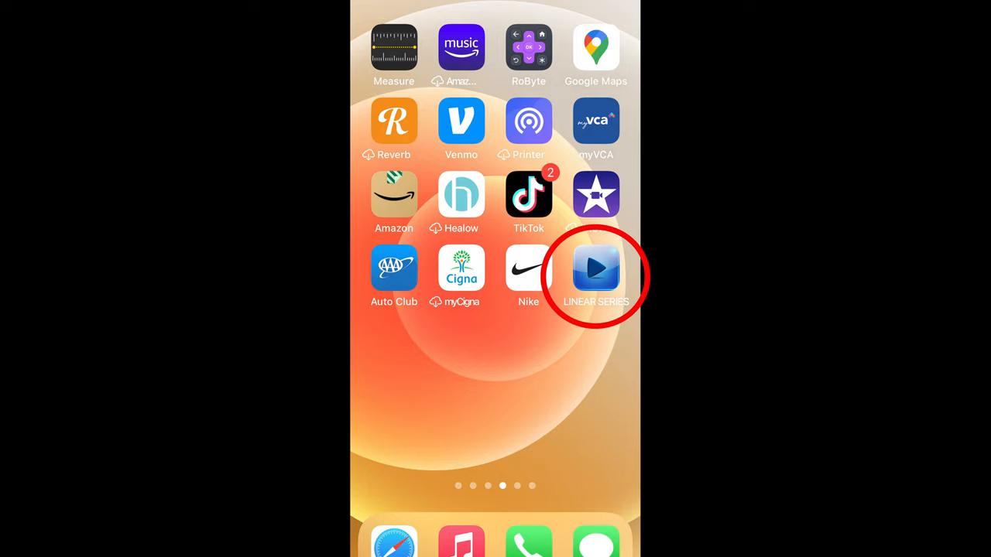
Step: Launch the Linear Series app from the Home Screen
{"action": "left_click", "coordinate": [595, 270]}
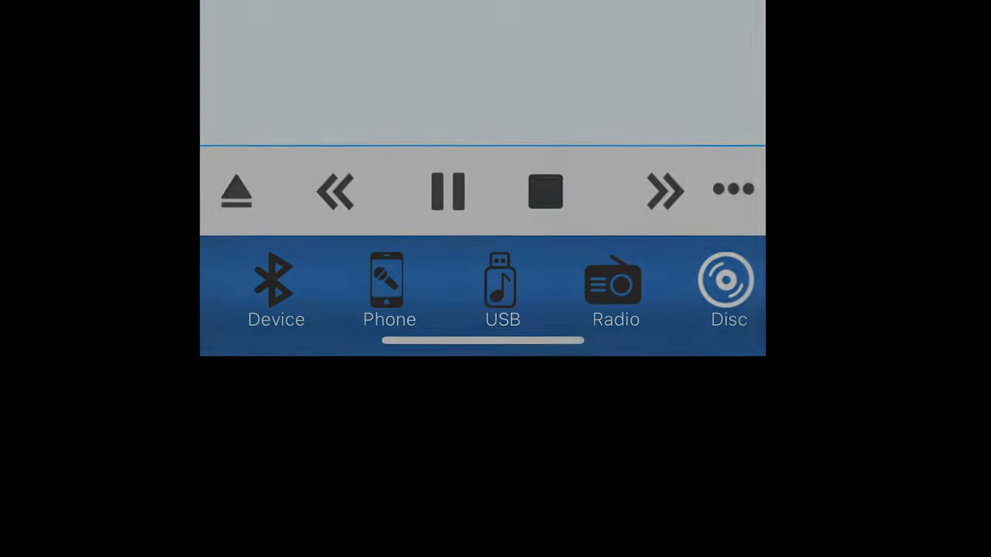
Step: Play the Radio source on preset FM2-1, then switch to the Phone song library
{"action": "left_click", "coordinate": [613, 286]}
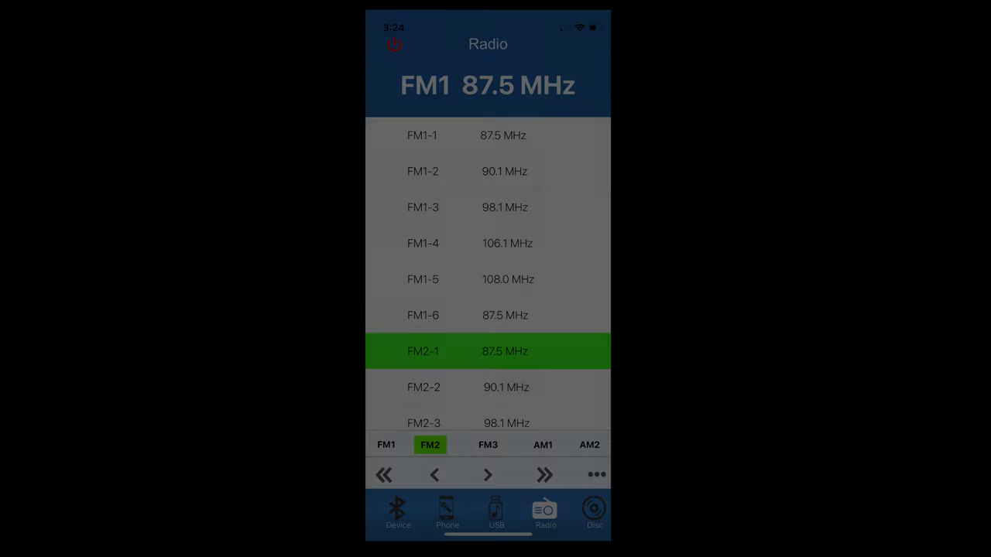
{"action": "left_click", "coordinate": [486, 473]}
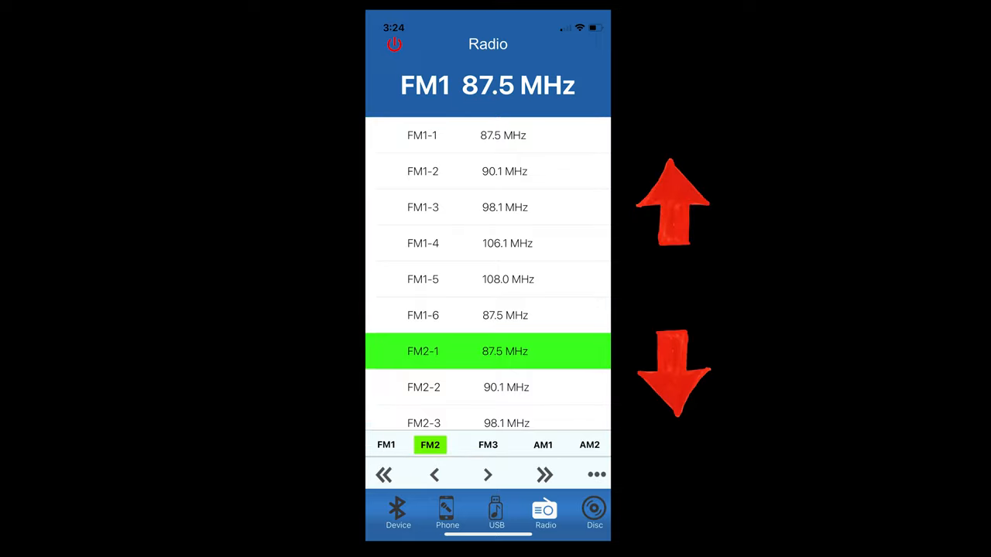
{"action": "left_click", "coordinate": [446, 514]}
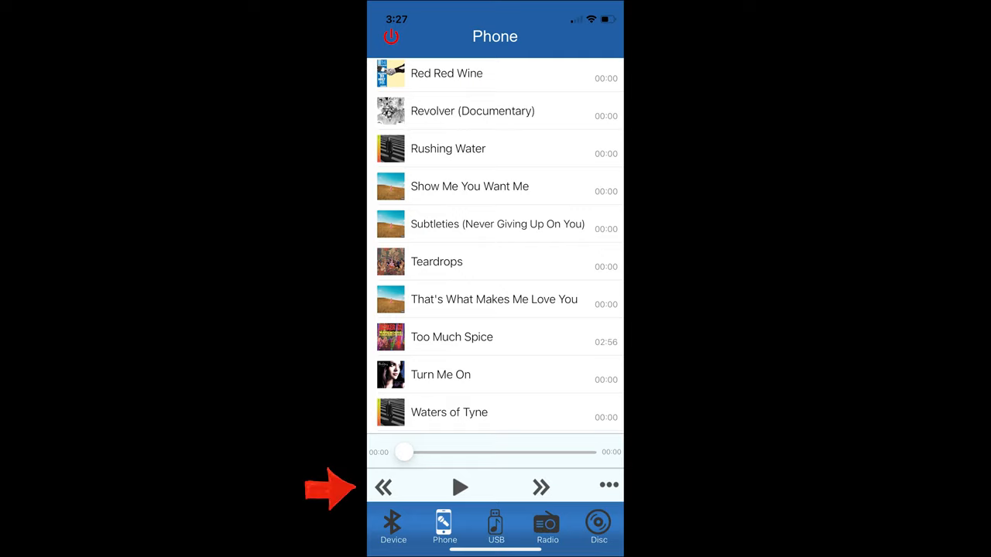
Step: Play music from the USB source, then switch to the Aux in source
{"action": "left_click", "coordinate": [495, 534]}
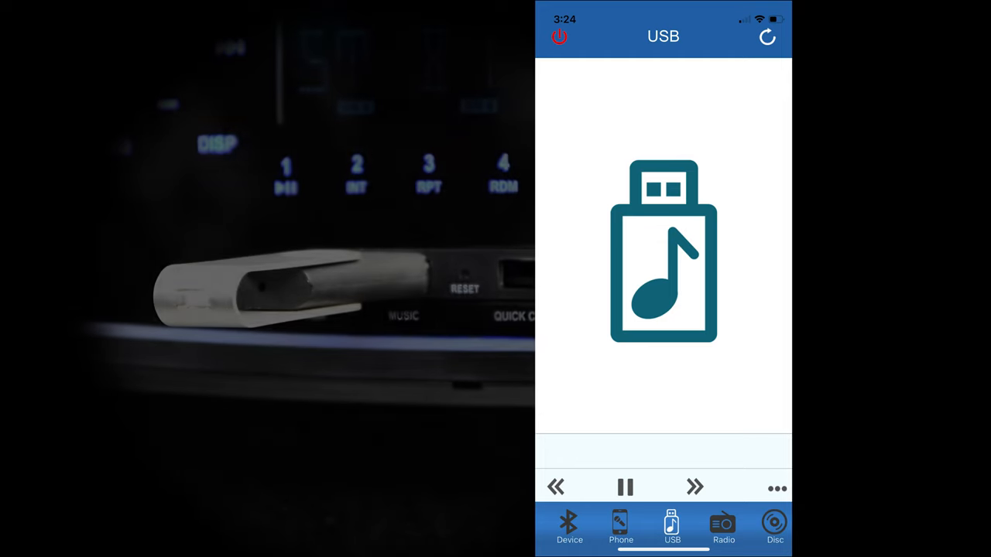
{"action": "left_click", "coordinate": [672, 531]}
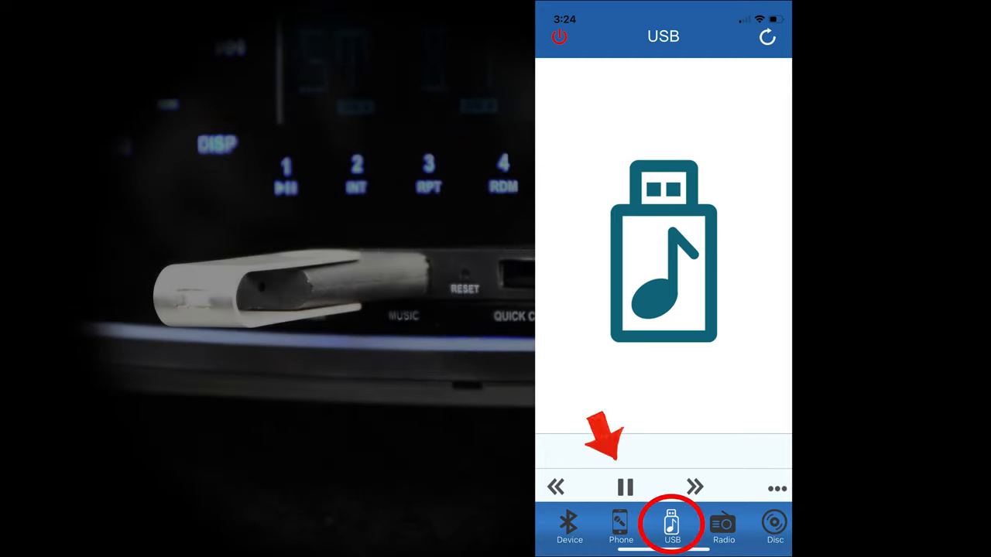
{"action": "left_click", "coordinate": [774, 527]}
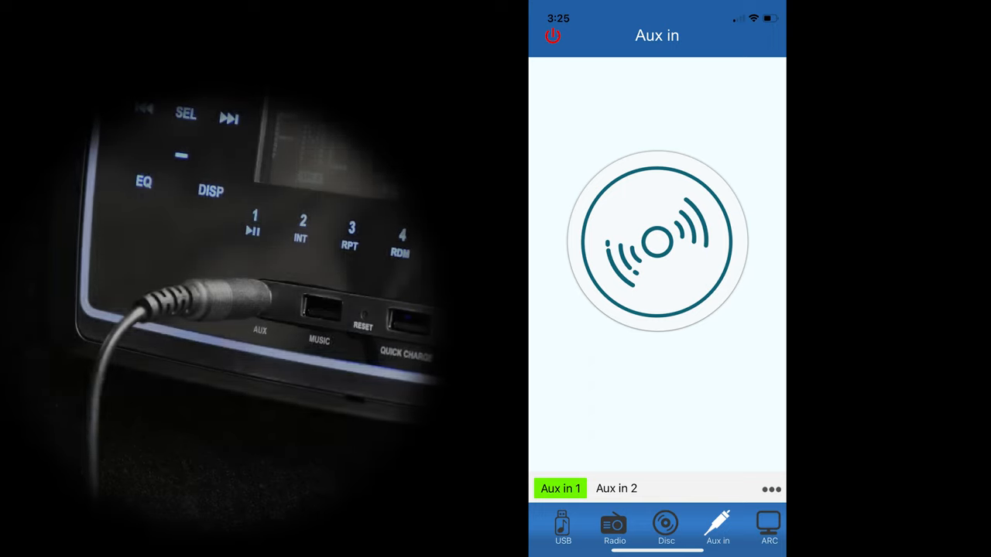
Step: Bring up the volume panel with Zone 1–3 sliders, Mute All and EQ
{"action": "left_click", "coordinate": [617, 489]}
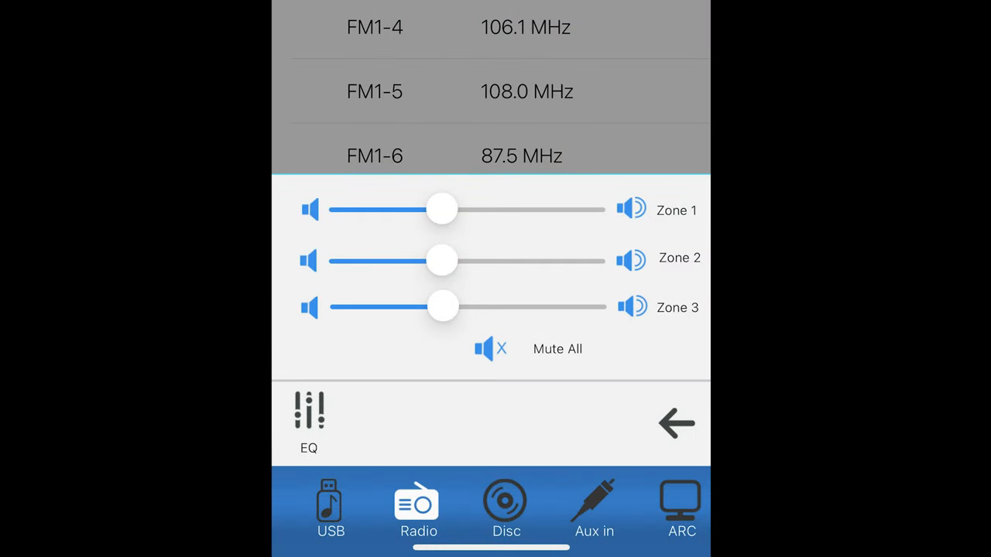
Step: View the EQ presets with bass, treble and balance, then return to the zone volume panel
{"action": "left_click", "coordinate": [306, 415]}
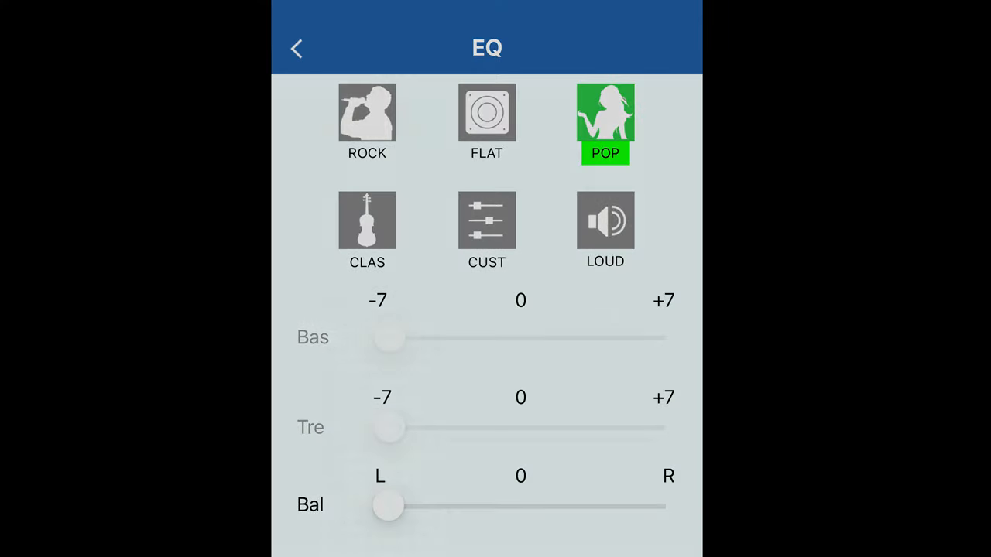
{"action": "left_click", "coordinate": [294, 46]}
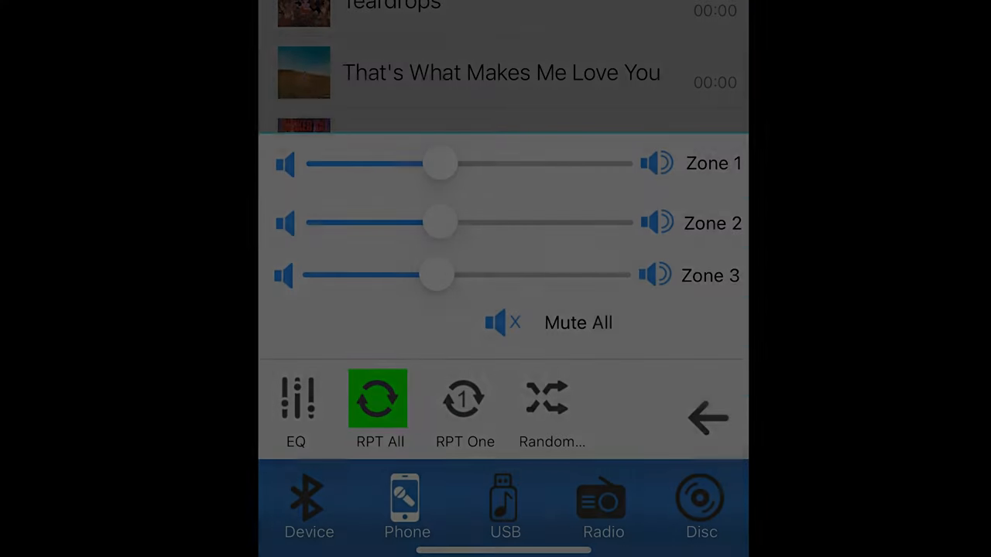